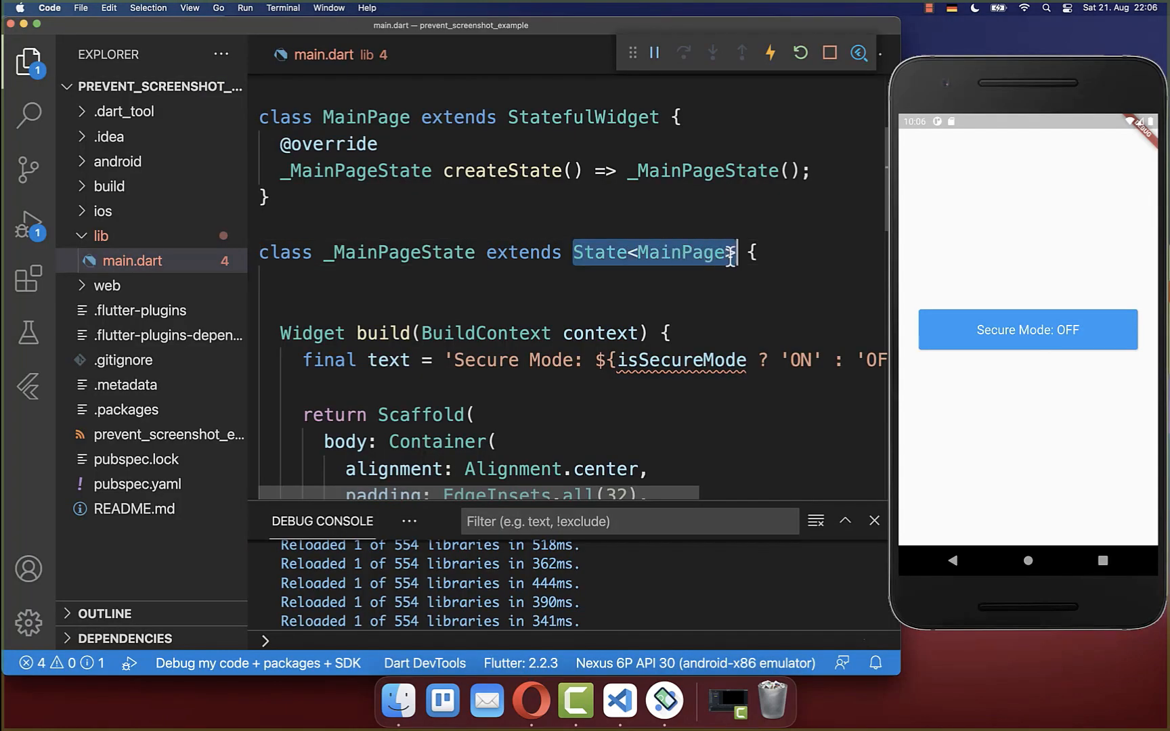
Step: Declare 'bool isSecureMode = false;' in _MainPageState and review the onPressed handler below
text(bool isSecureMode = false;)
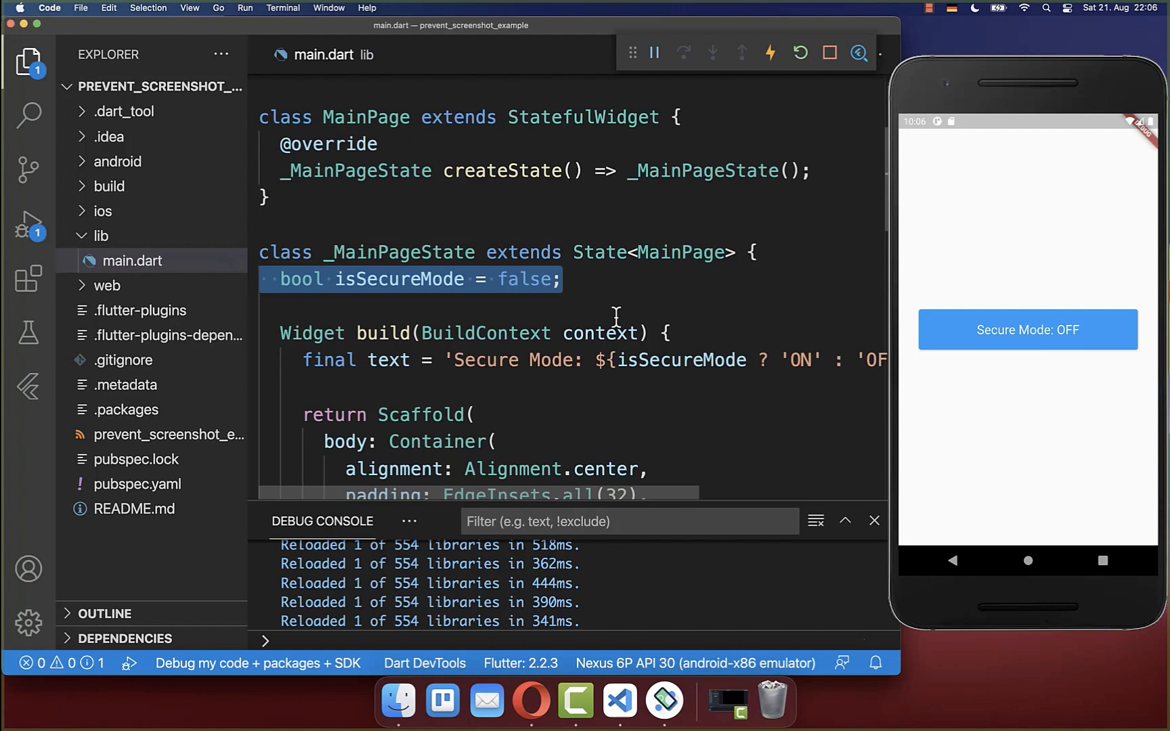
scroll(down, 3)
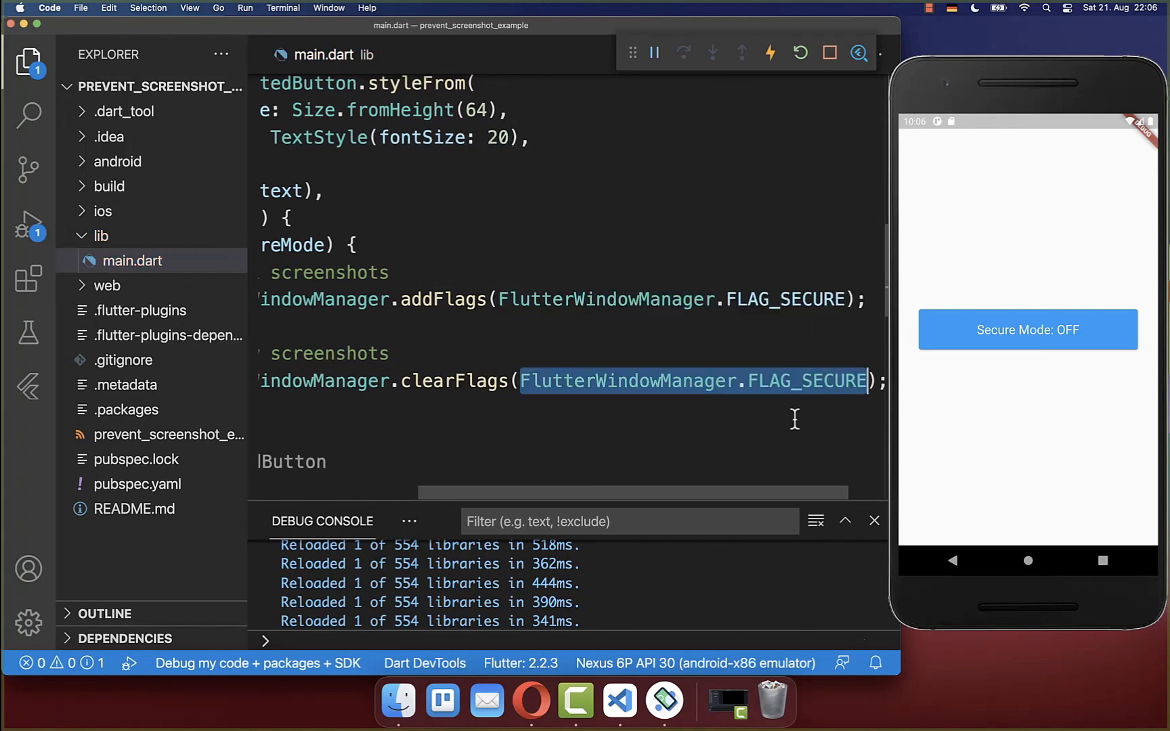
mouse_move(759, 429)
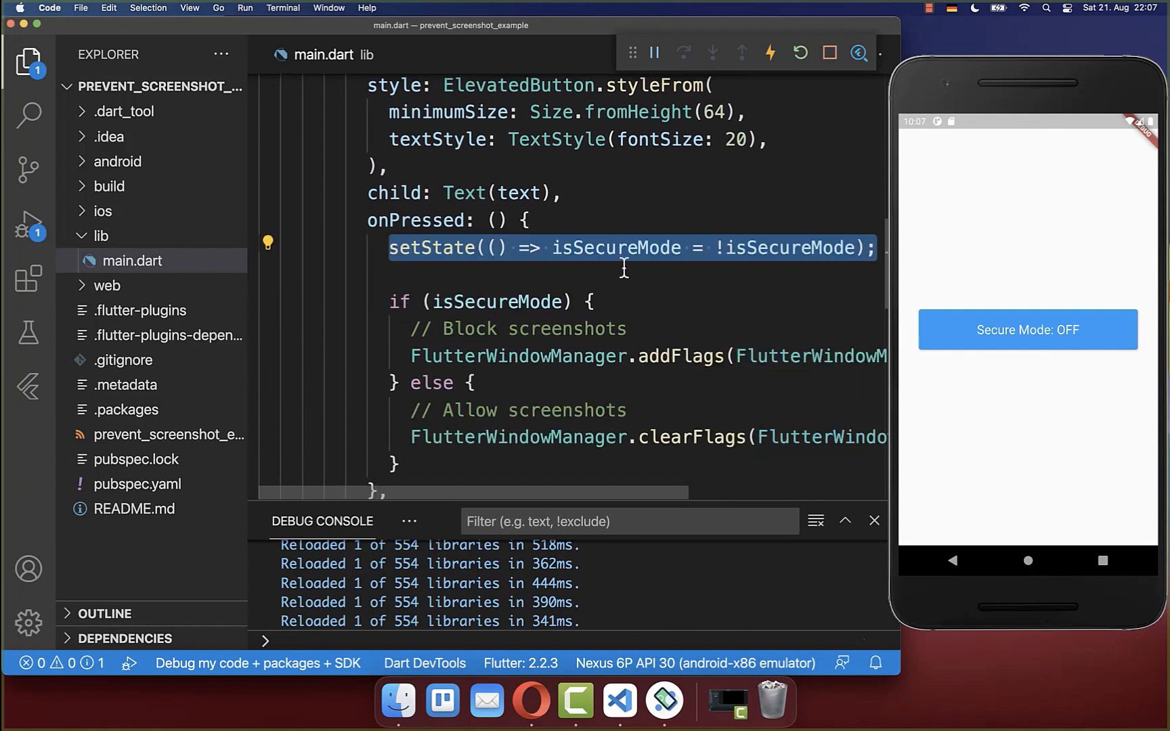
double_click(616, 247)
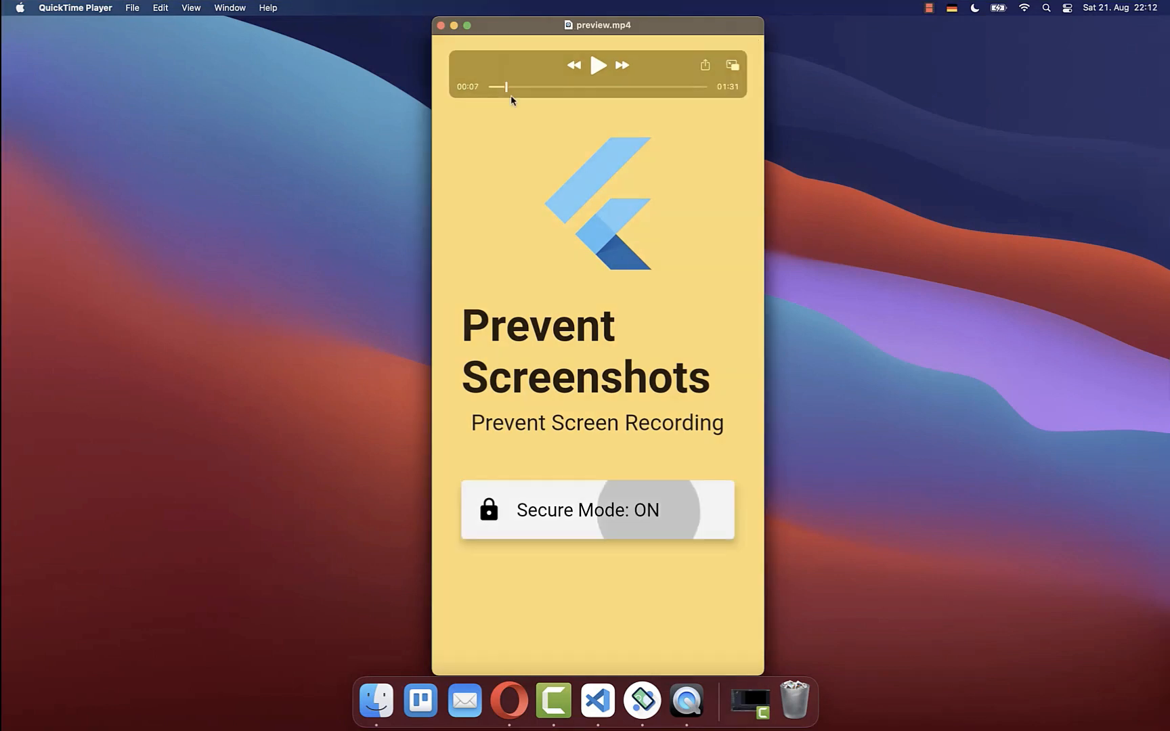
mouse_move(671, 394)
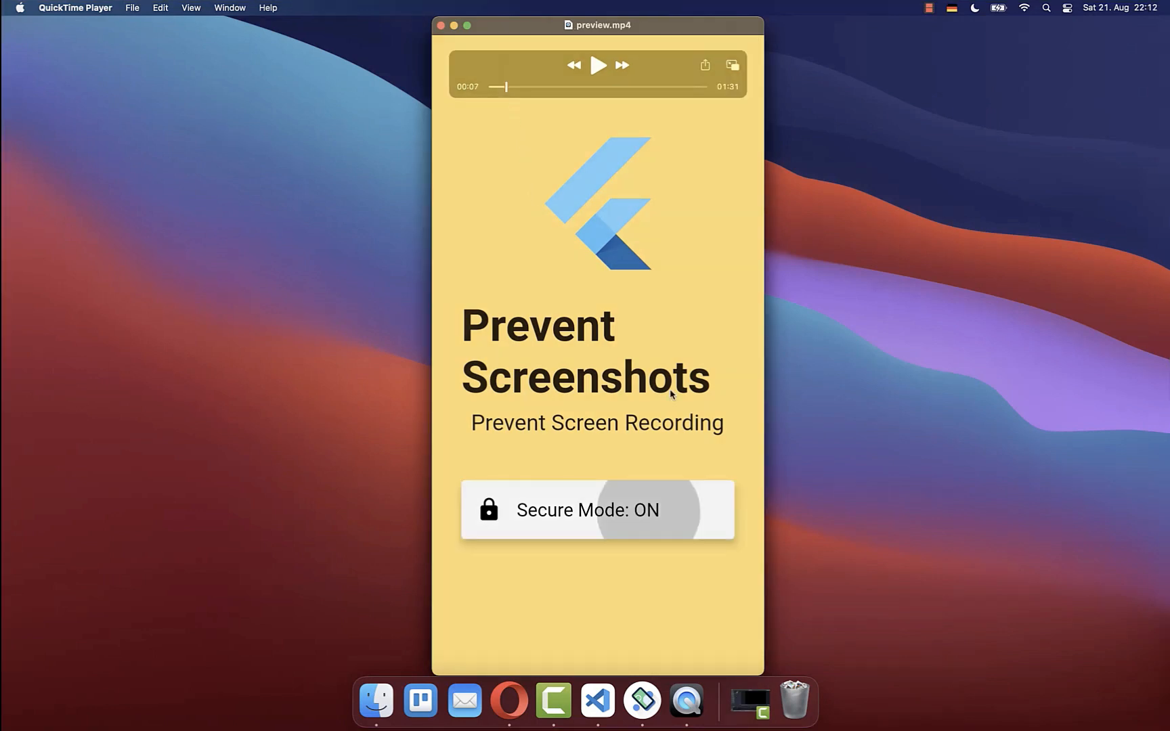
mouse_move(525, 478)
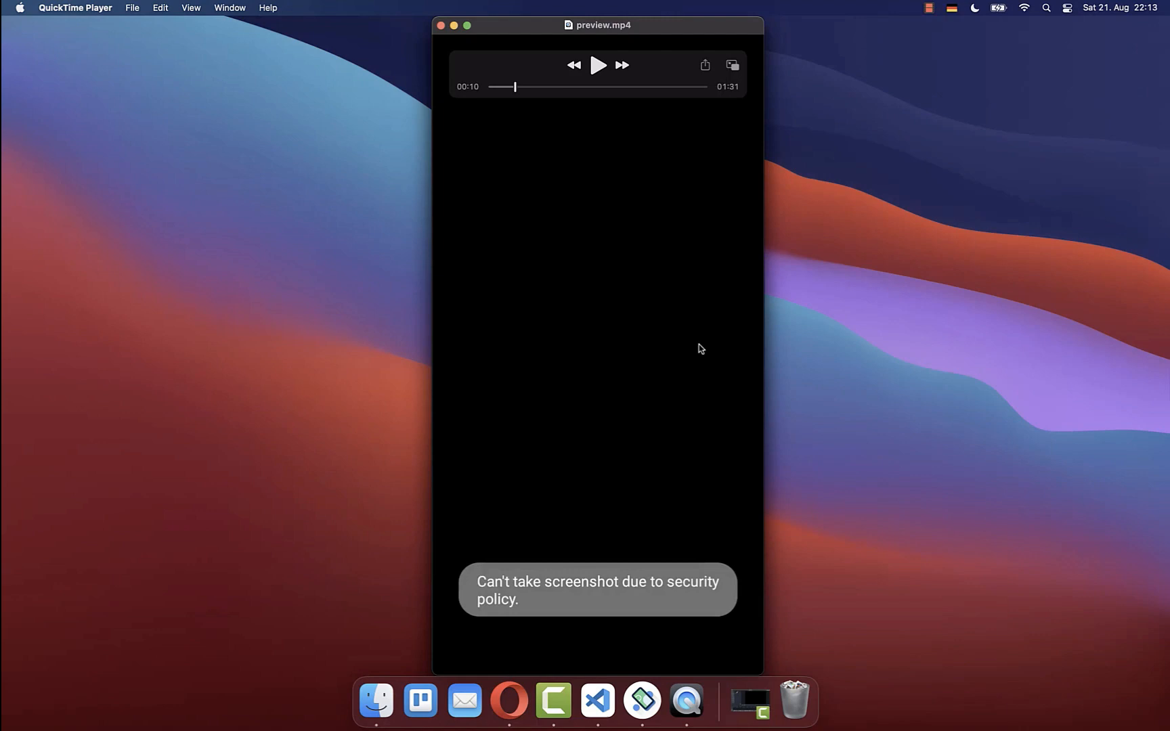
Step: Return to the editor and select the flutter_windowmanager ^0.1.0 line in pubspec.yaml
click(596, 700)
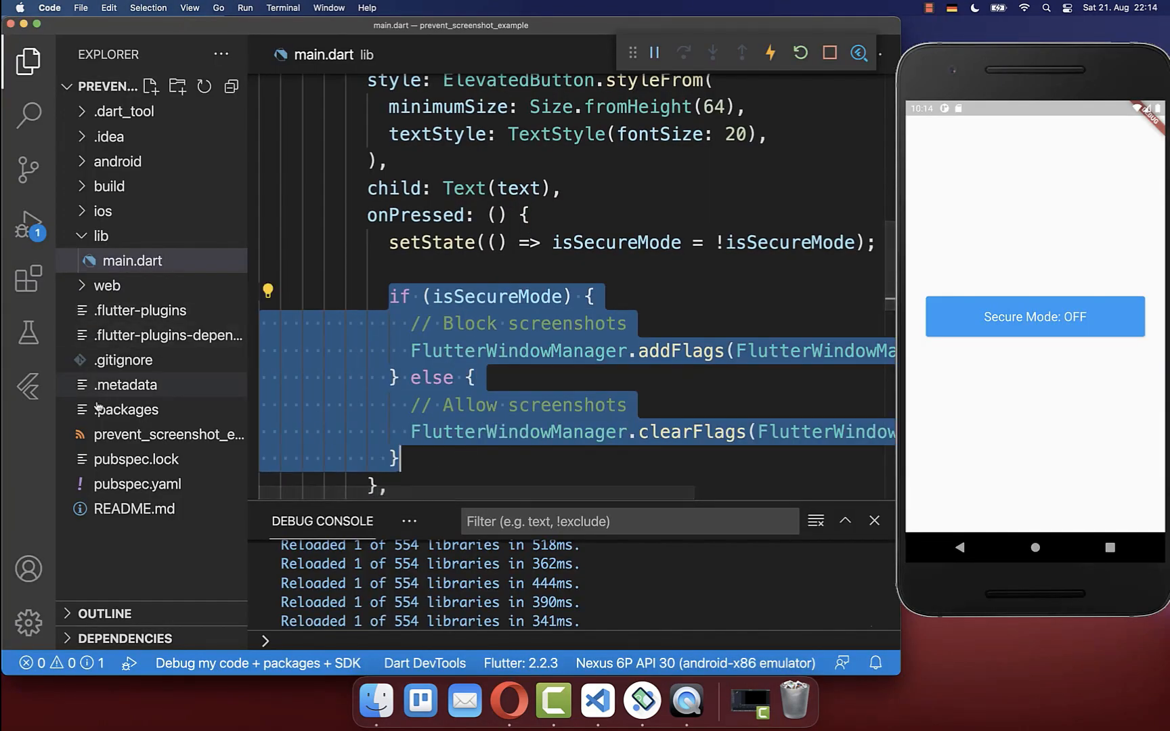
click(137, 485)
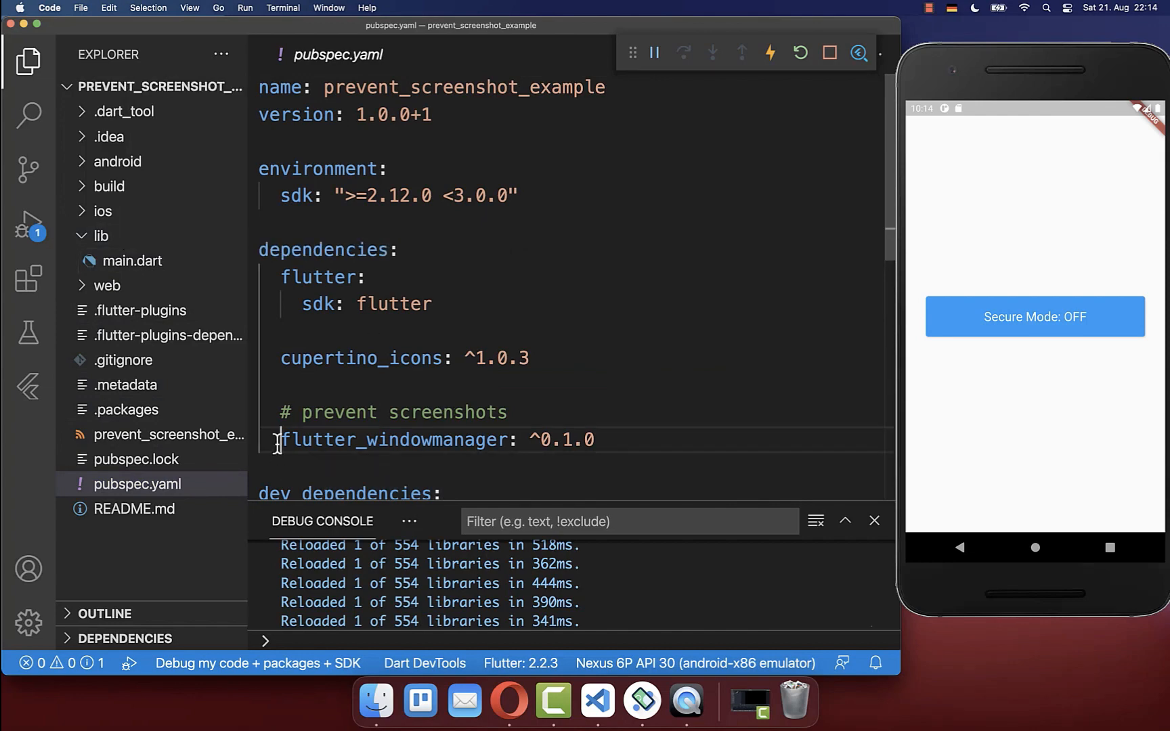
triple_click(436, 440)
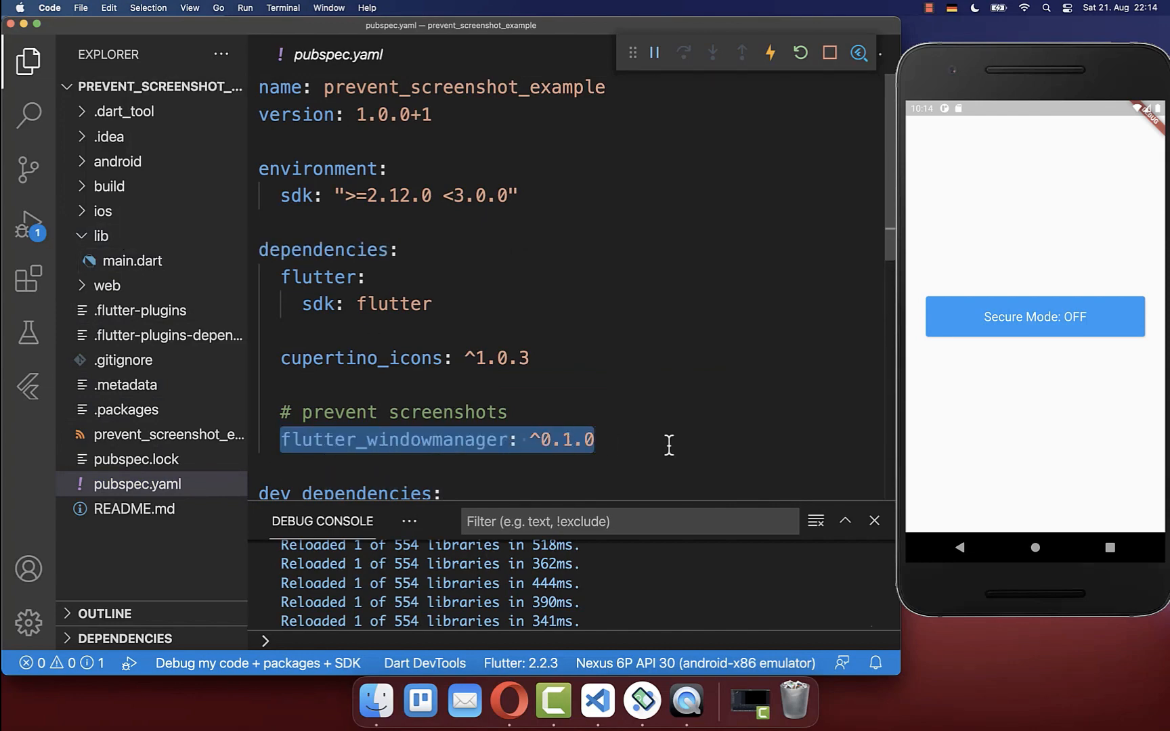